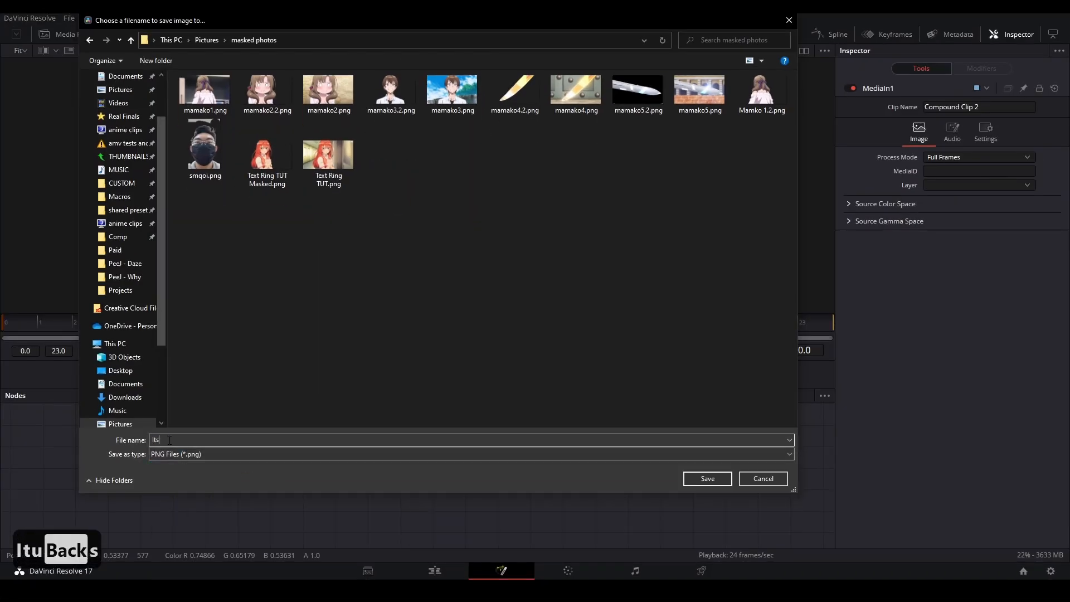
- Save the current anime clip frame as a PNG in the masked photos folder
left_click(706, 478)
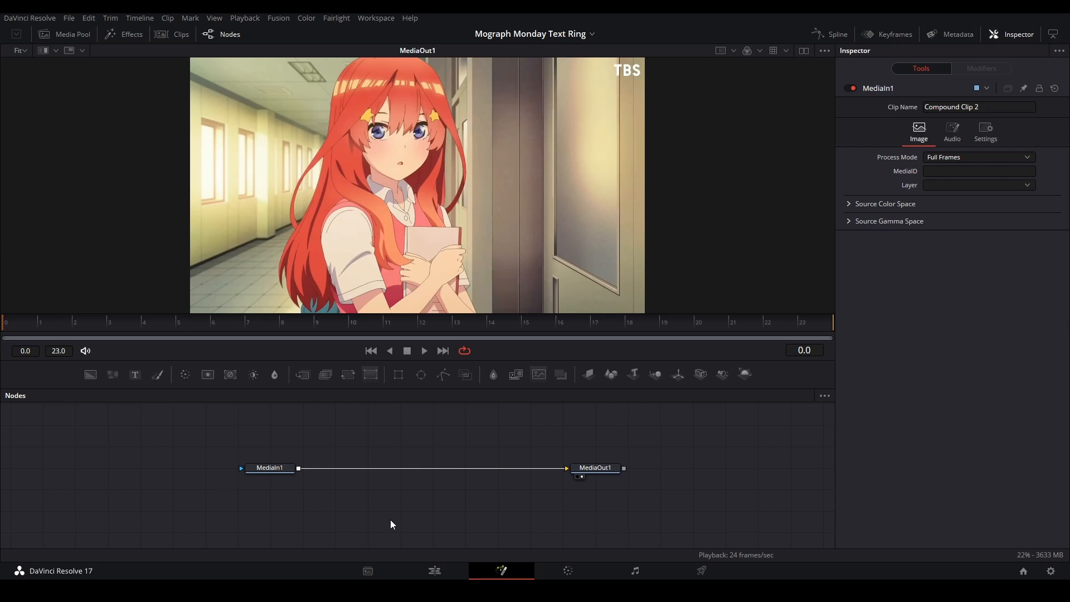
left_click(434, 570)
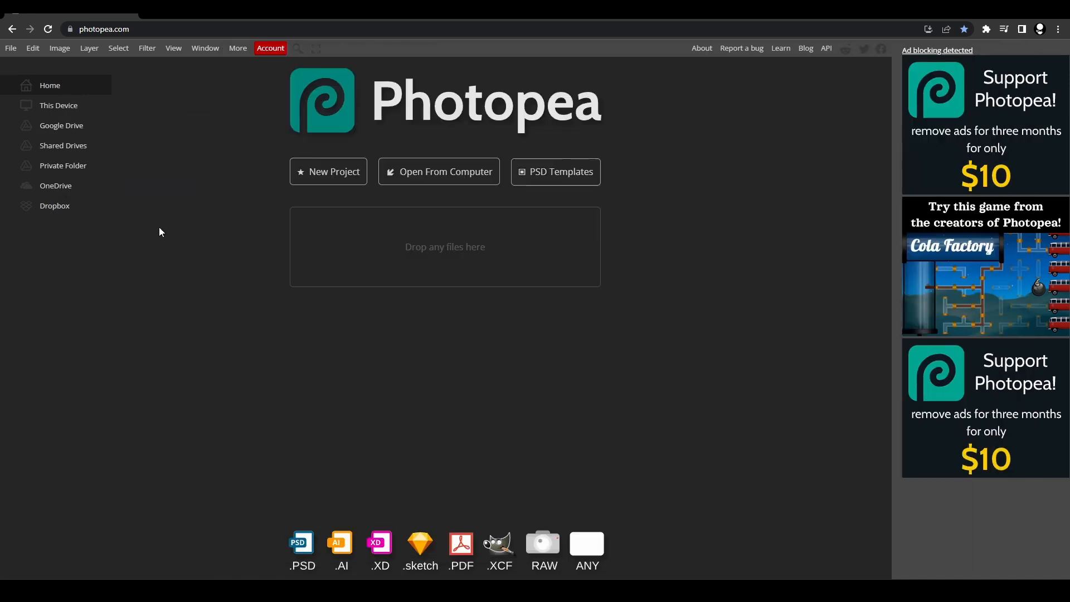
- Open the saved frame in Photopea and lasso around the girl, including her hand's edge
left_click(439, 171)
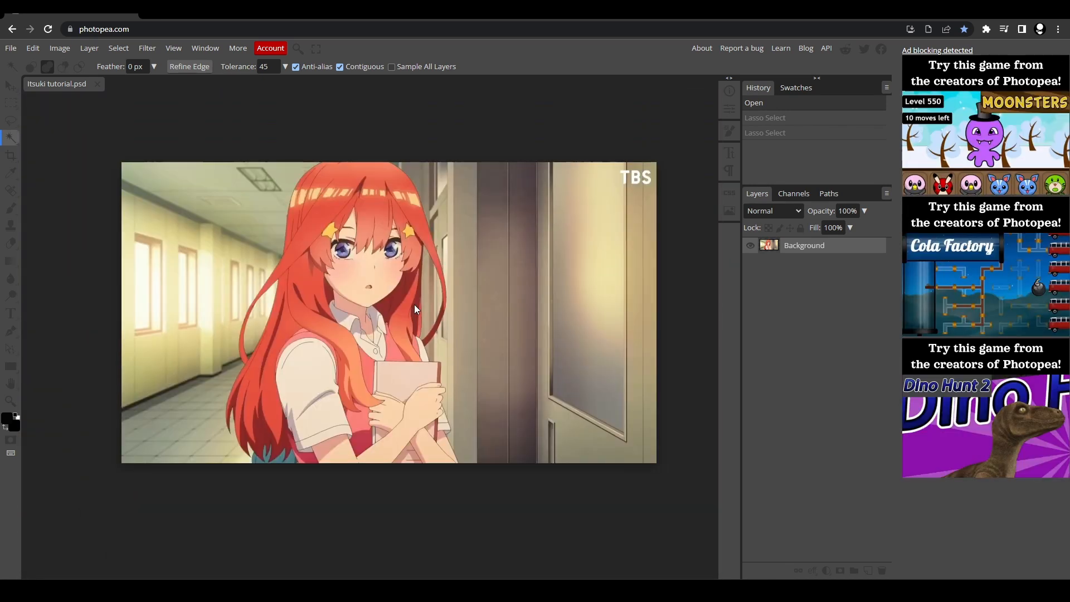
left_click(11, 121)
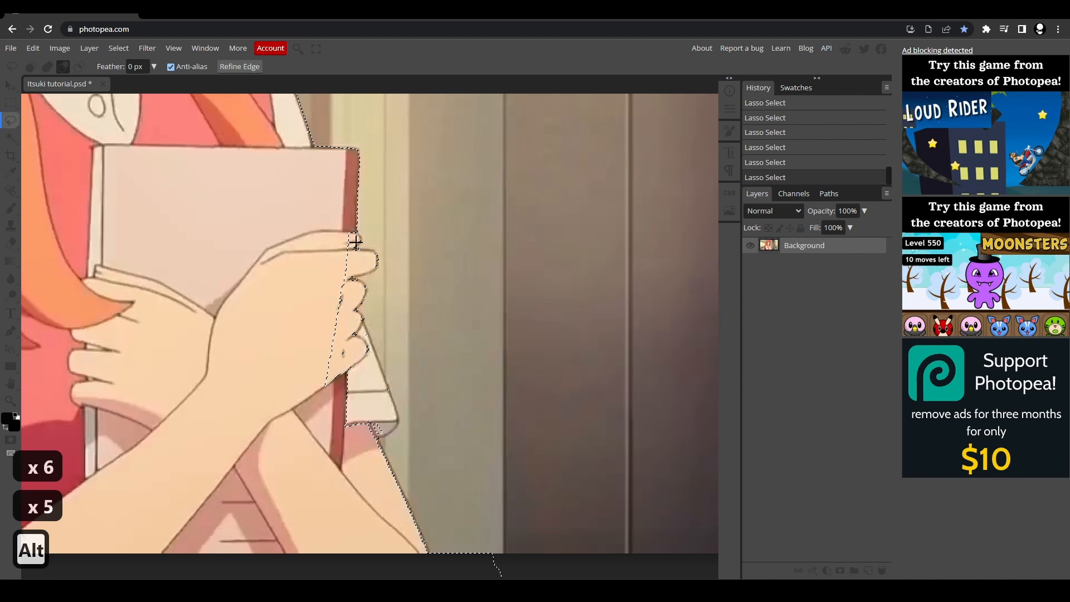
left_click(355, 243)
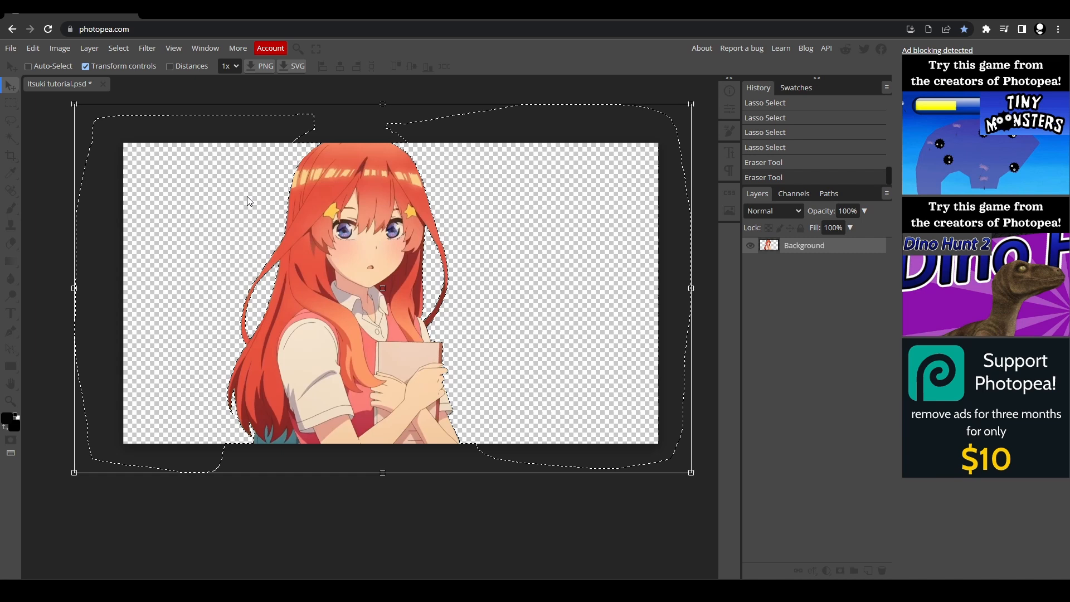
- Deselect the cutout and export it through File > Export as > PNG
key("Ctrl+d")
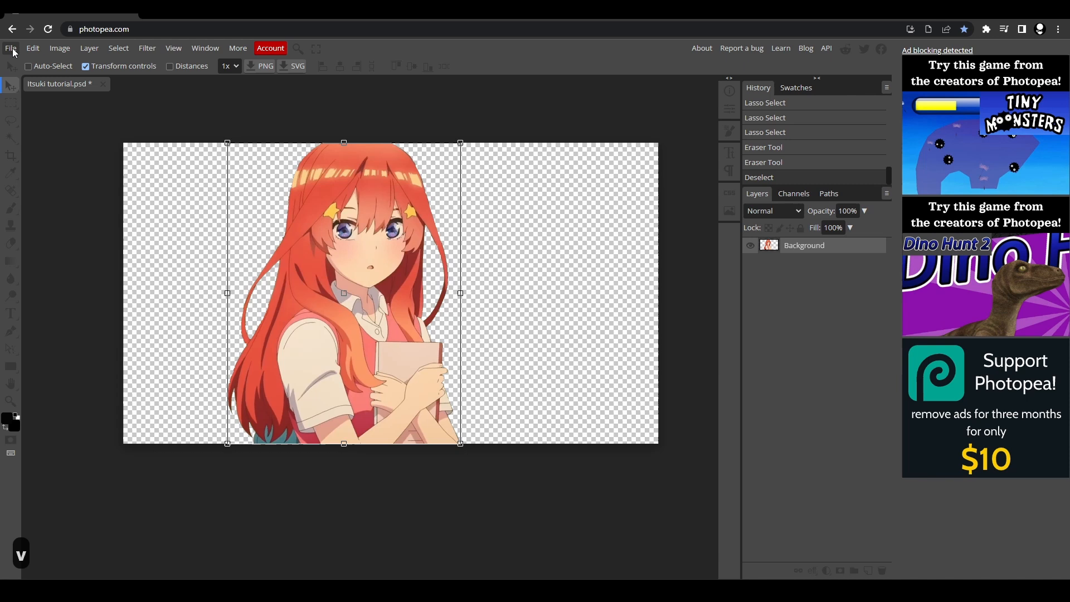
left_click(10, 48)
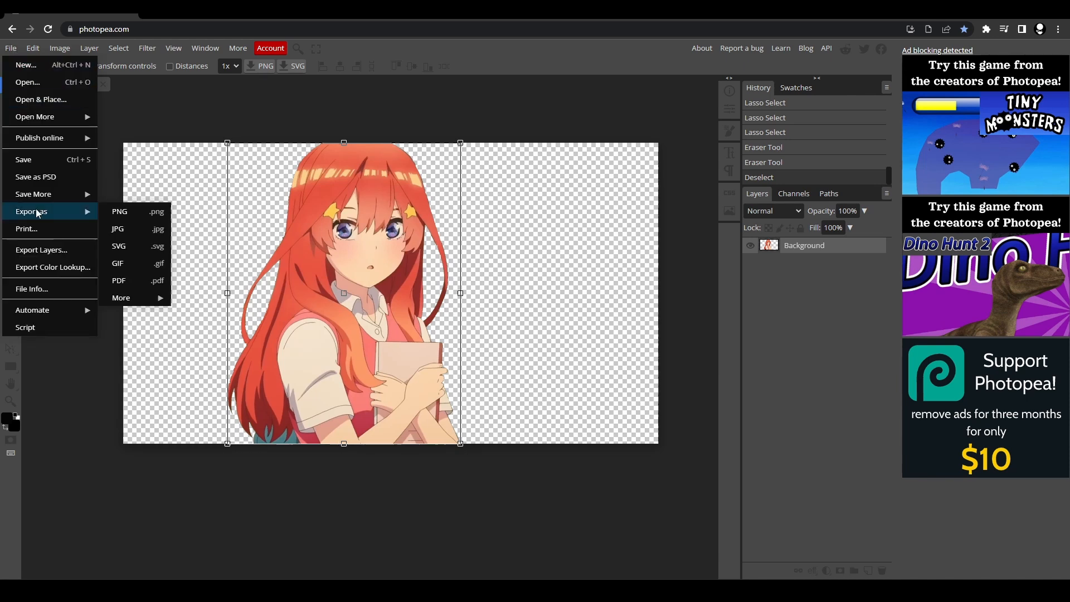
left_click(119, 211)
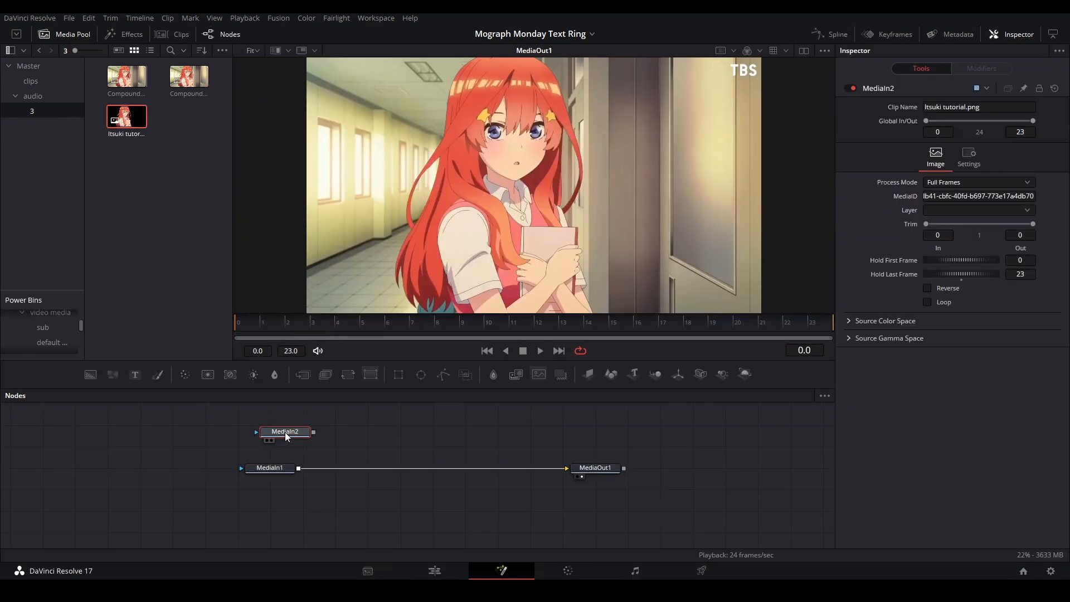
- Add a Matte Control node and feed the imported cutout image into it
type("matt")
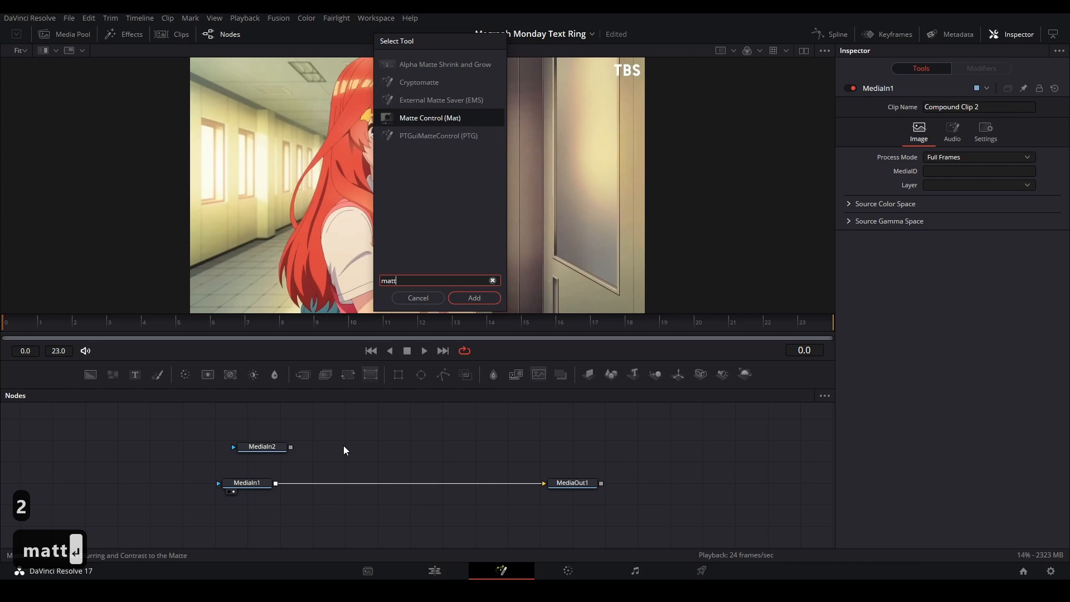
left_click(474, 297)
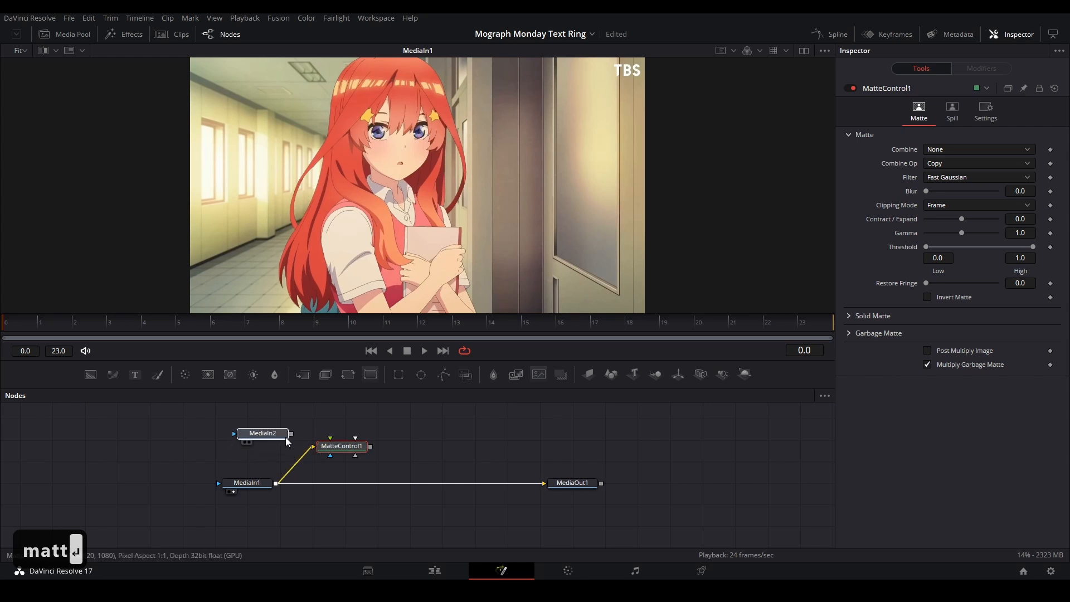
left_click(263, 433)
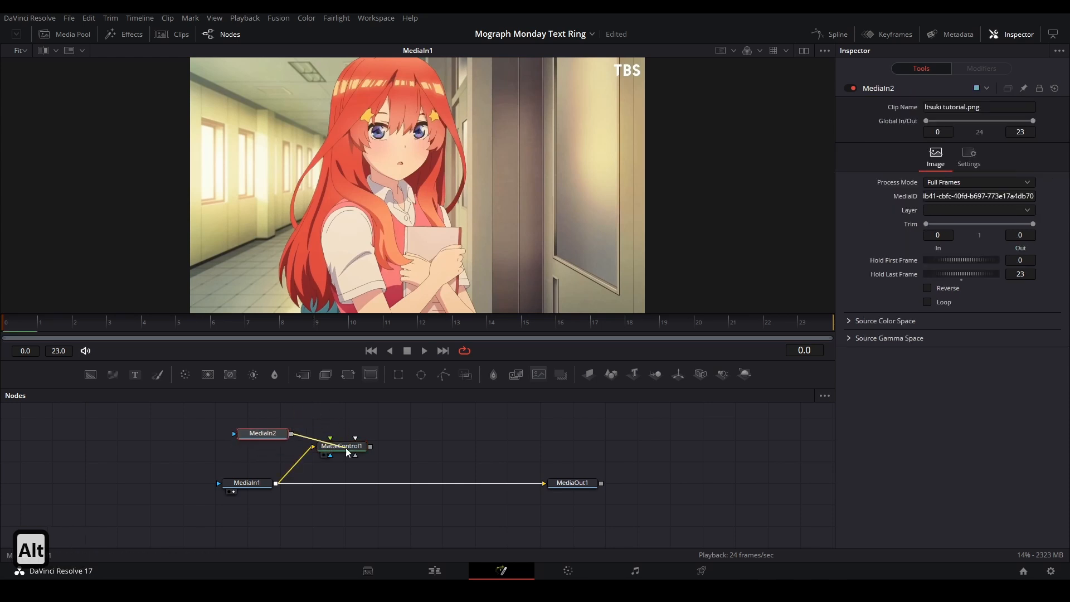
left_click(355, 437)
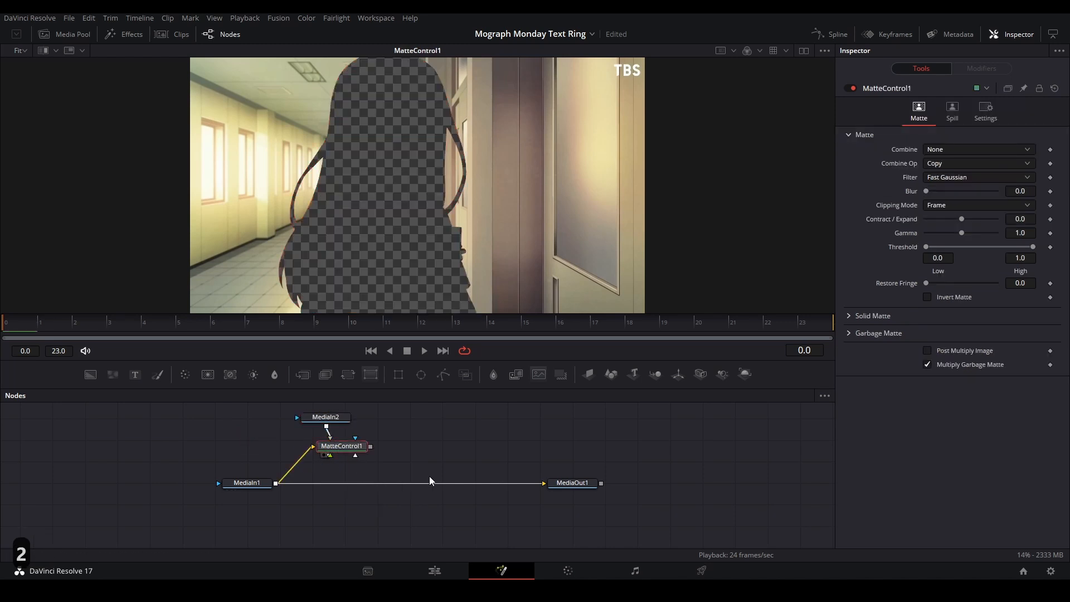
mouse_move(363, 264)
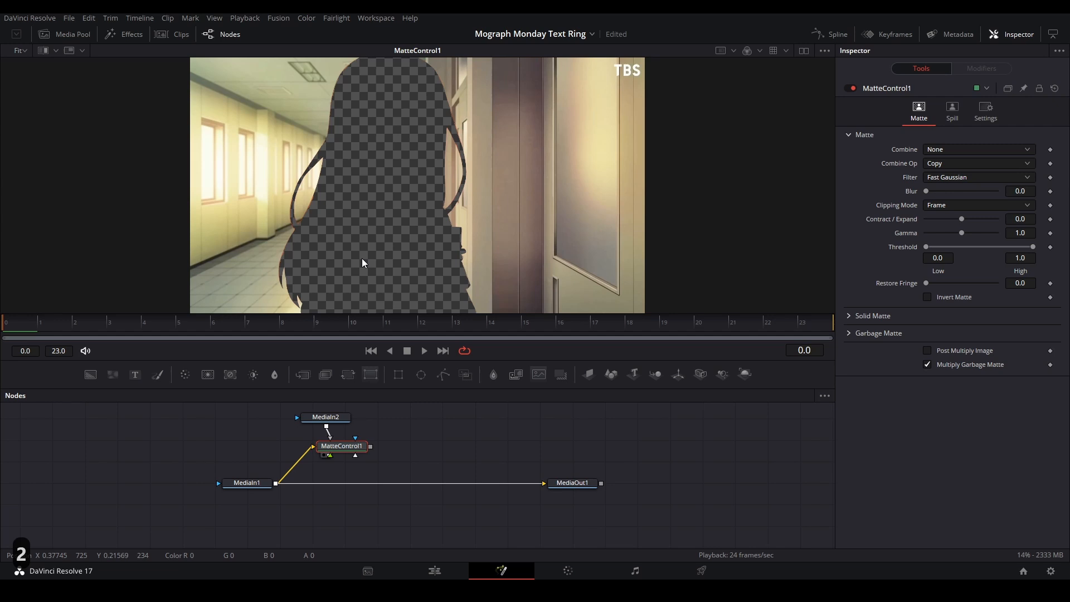
- Invert the Matte Control's garbage matte to keep only the girl, and save
left_click(878, 333)
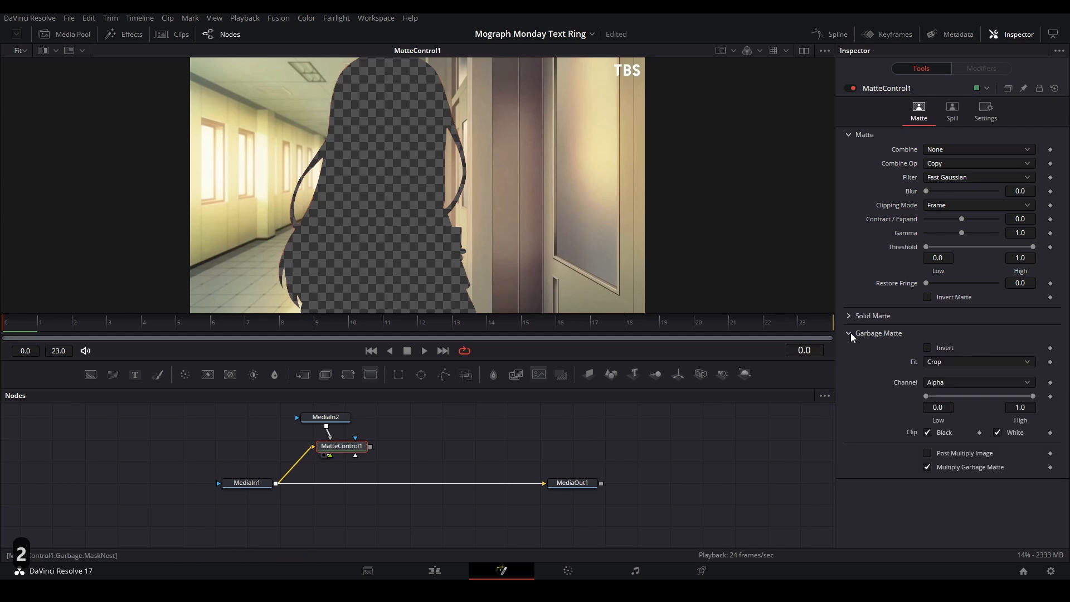
left_click(927, 347)
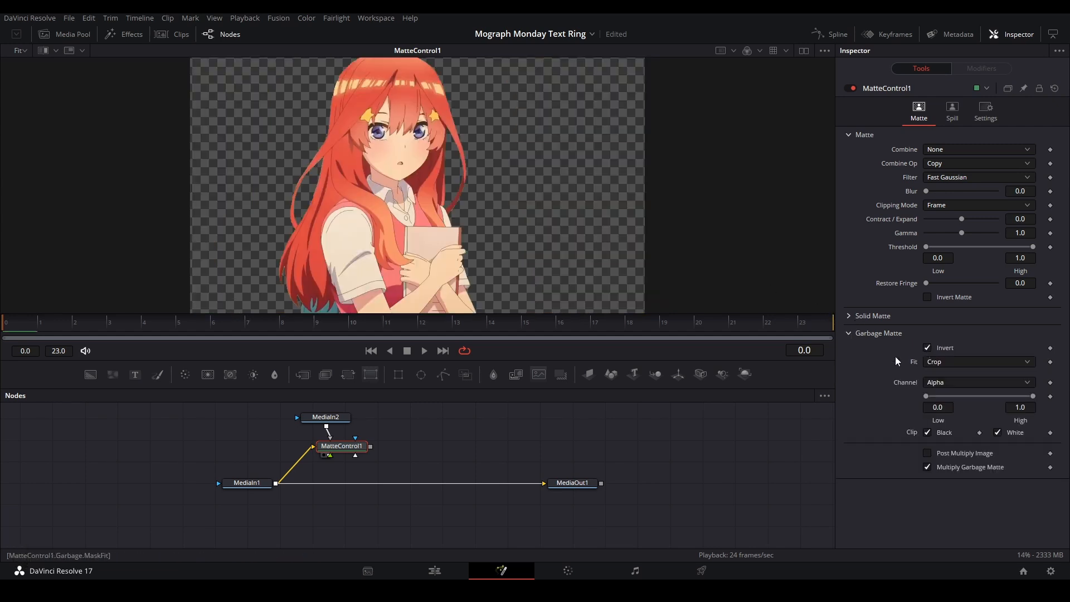
key("ctrl+s")
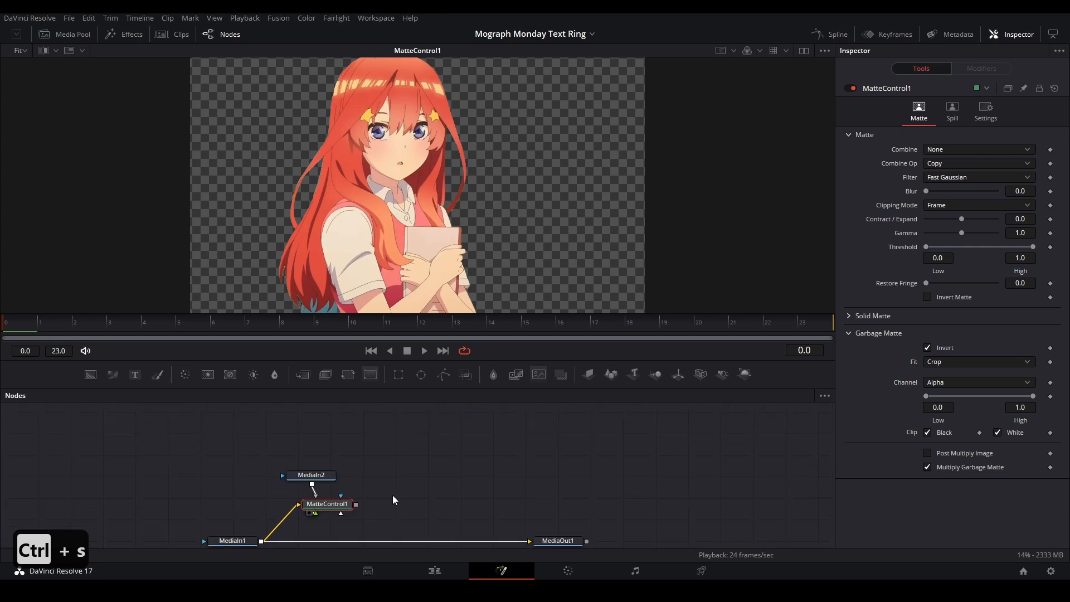
- Add an Image Plane 3D node into the 3D merge and view the merged scene
type("image pl")
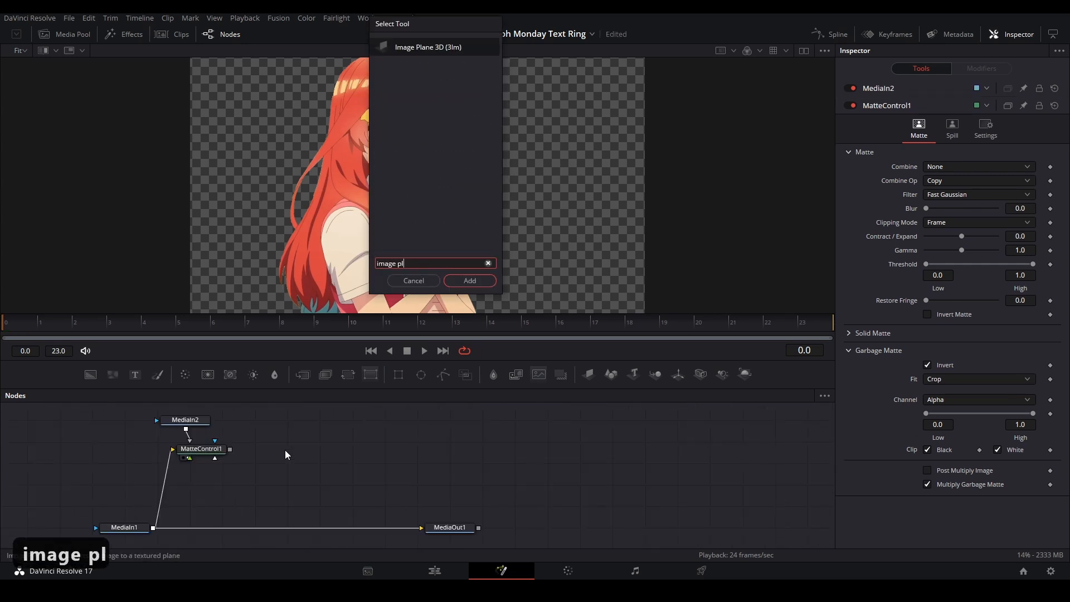
left_click(469, 280)
type("re")
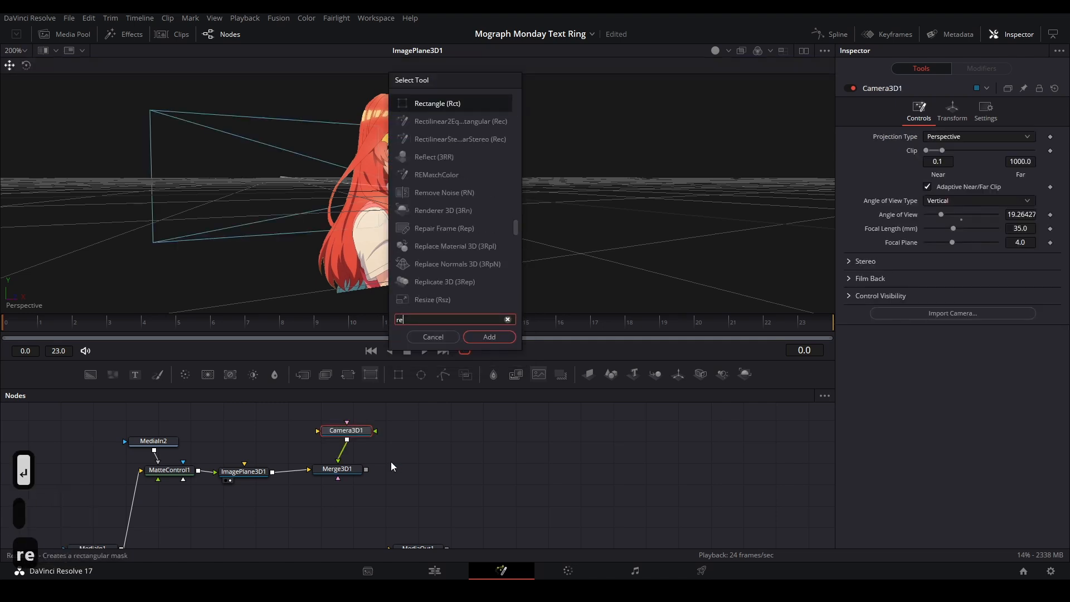
left_click(432, 337)
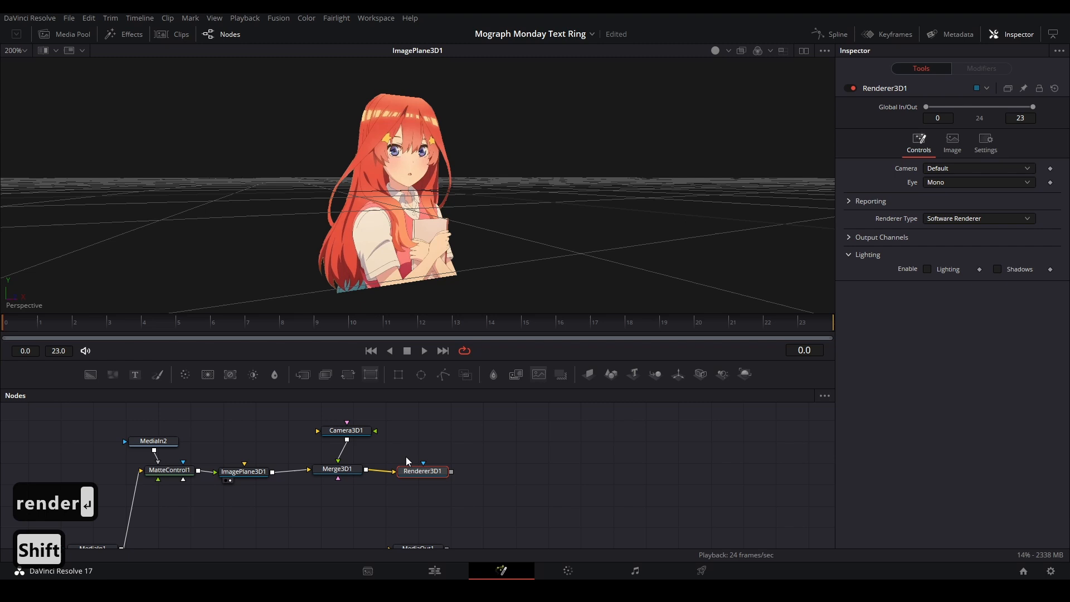
left_click(335, 469)
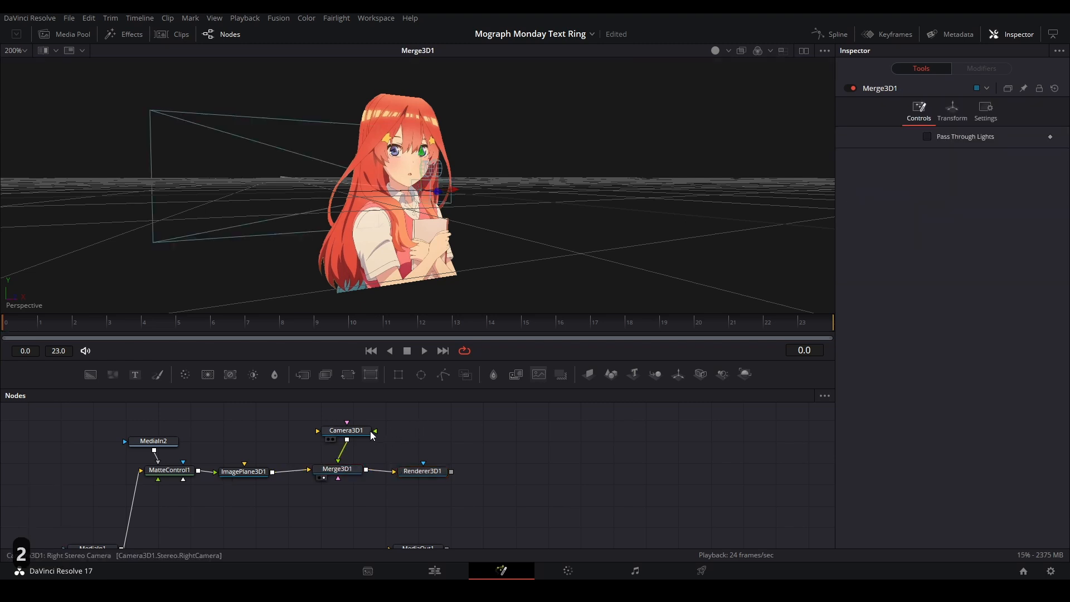
- Set the camera's Translation Z to 1.655 and view Renderer3D1's output
left_click(346, 429)
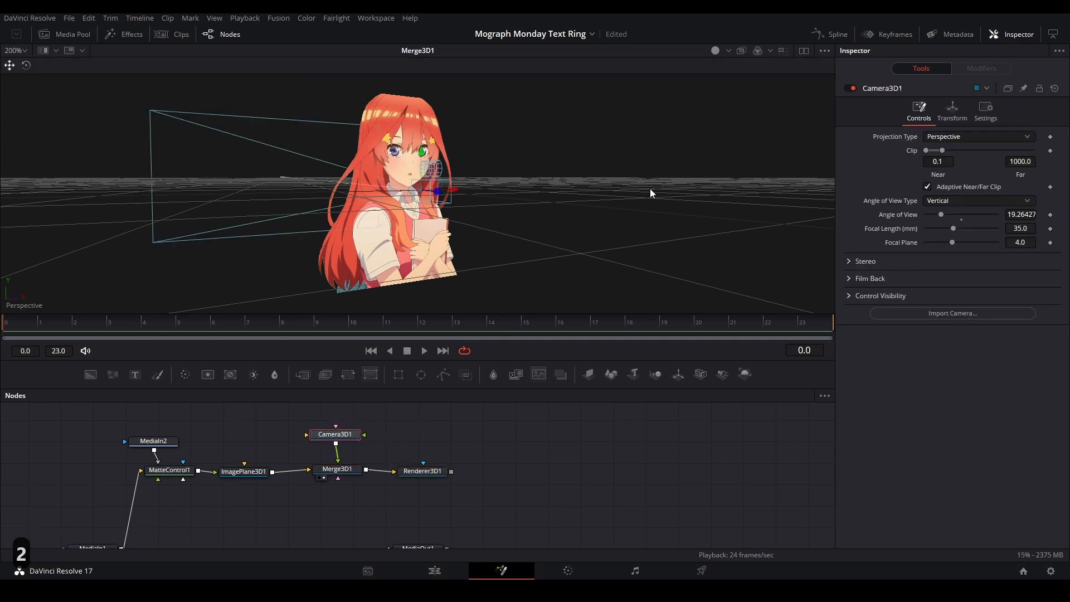
left_click(952, 112)
type("1.655")
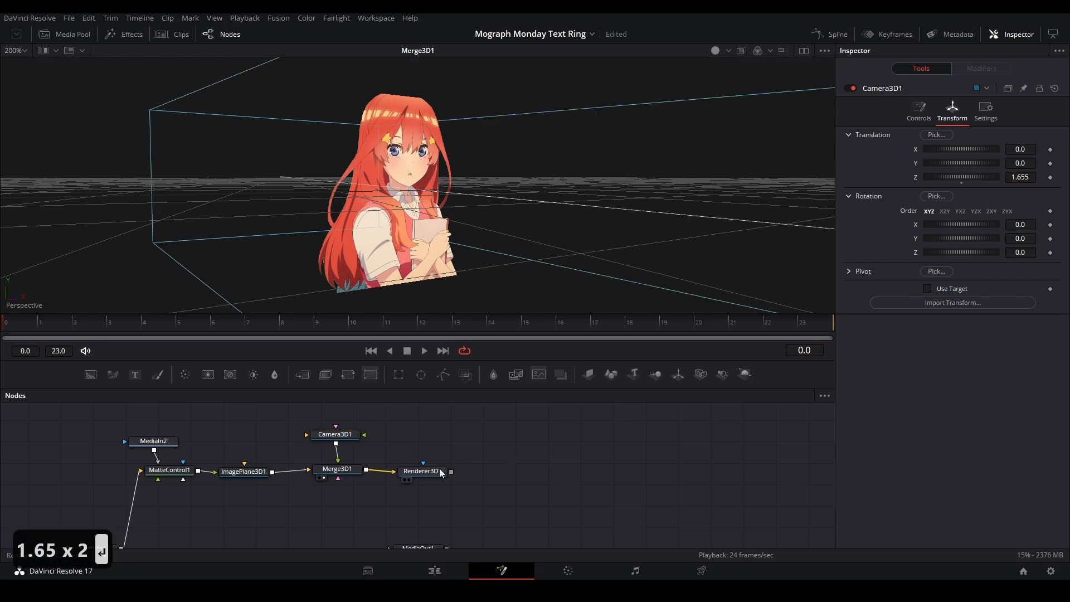
left_click(423, 471)
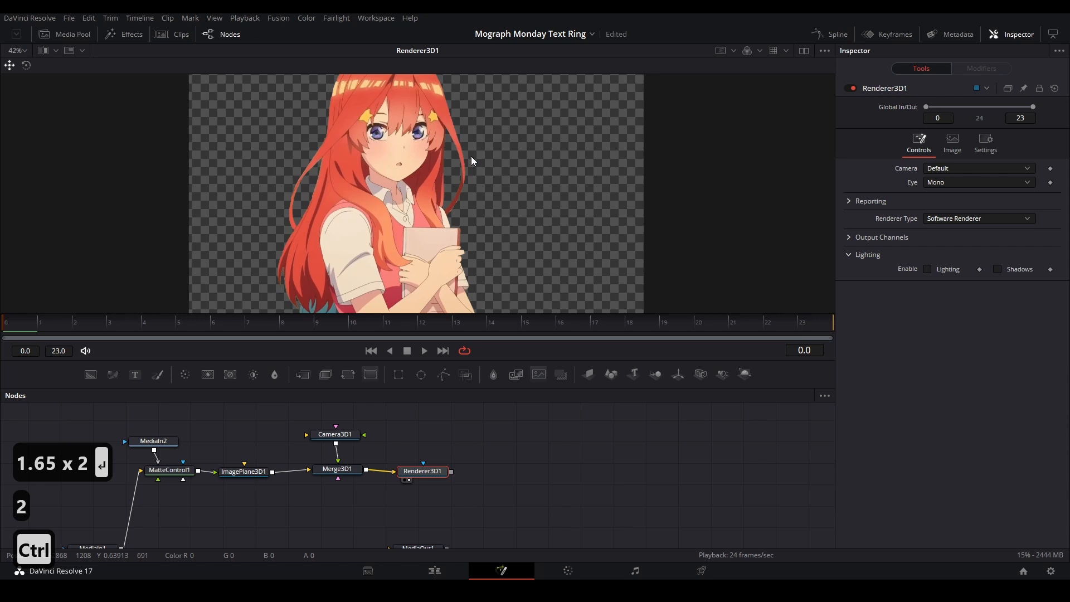
- Add a Text3D node reading ITSUKI in Creato Display ExtraBold at size 0.22
type("text")
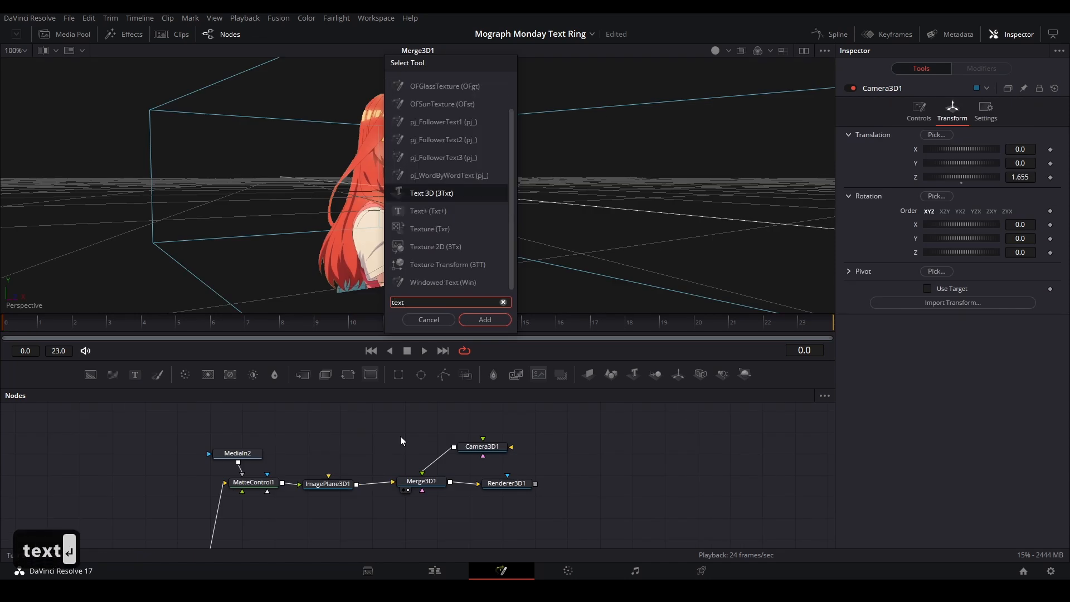
left_click(483, 320)
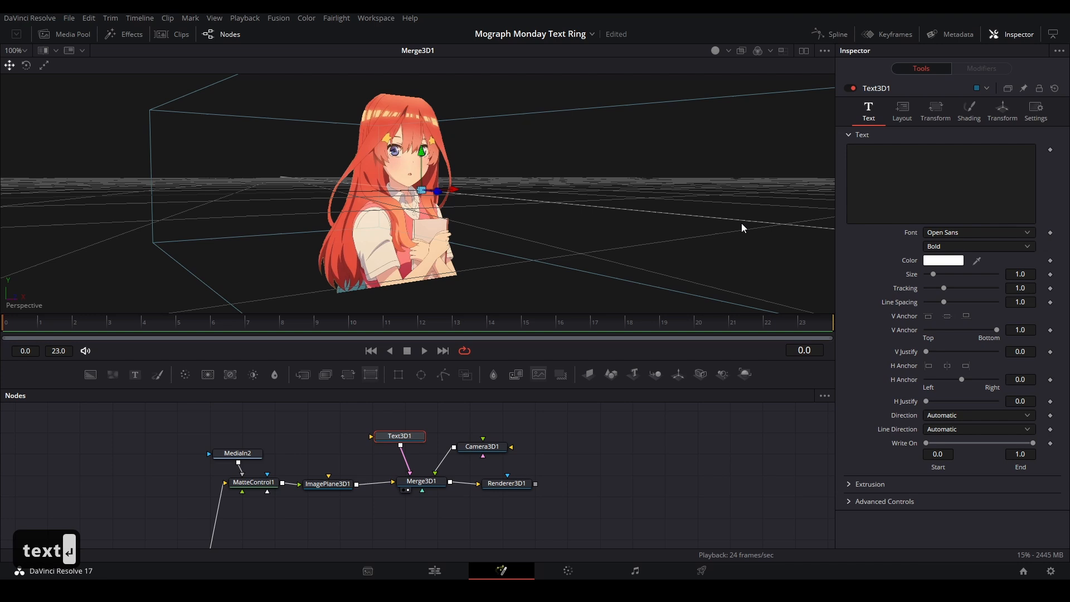
type("ITSUKI")
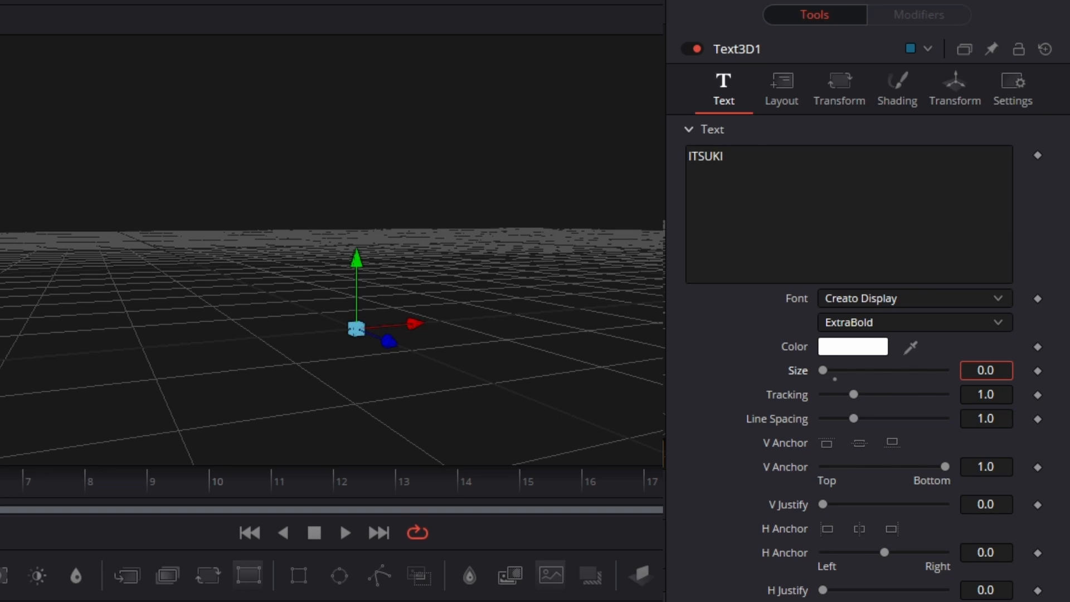
type("0.22")
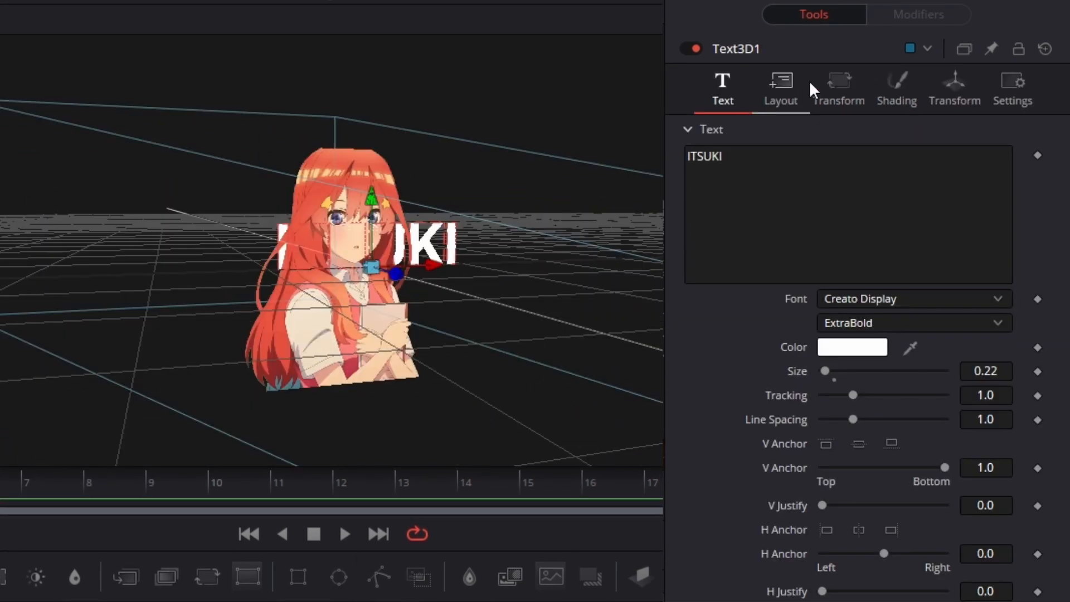
- Lay the text out as a circle, rotated X 90, with Transform Lines rotation X -90
left_click(780, 88)
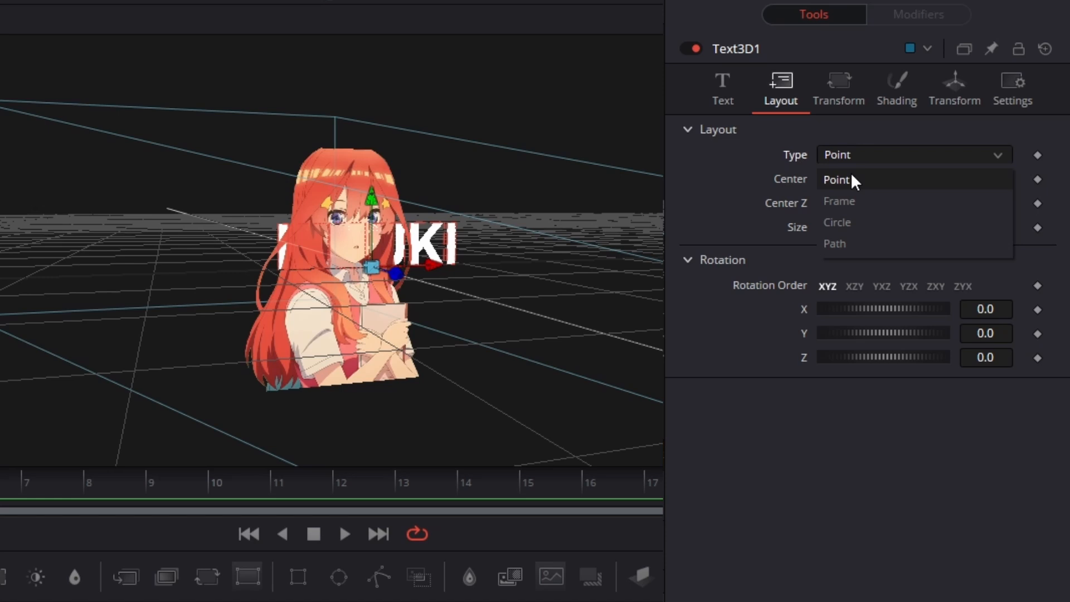
left_click(836, 222)
type("90")
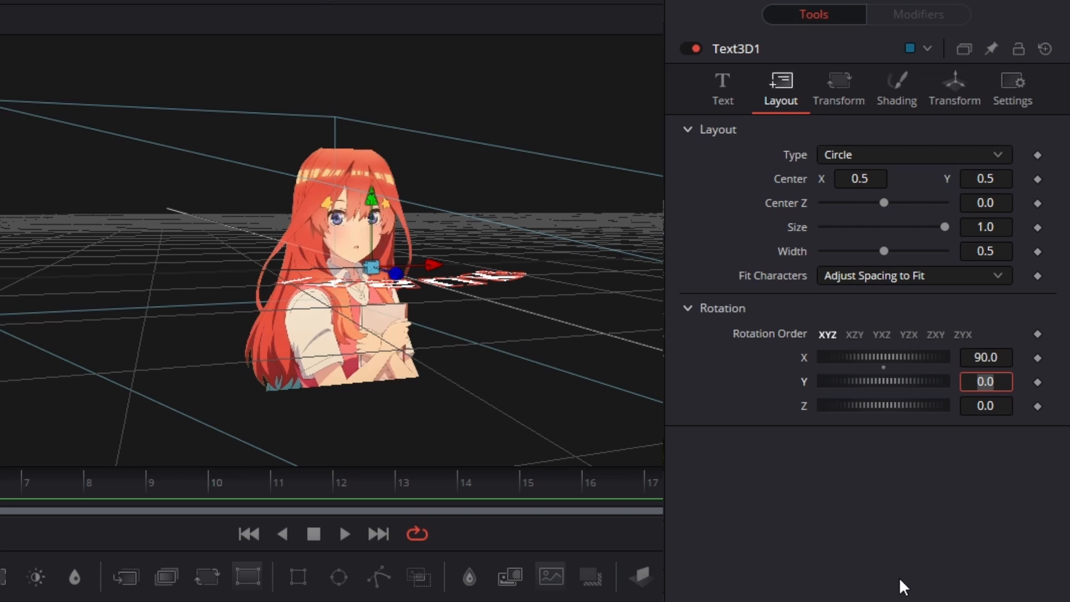
left_click(839, 89)
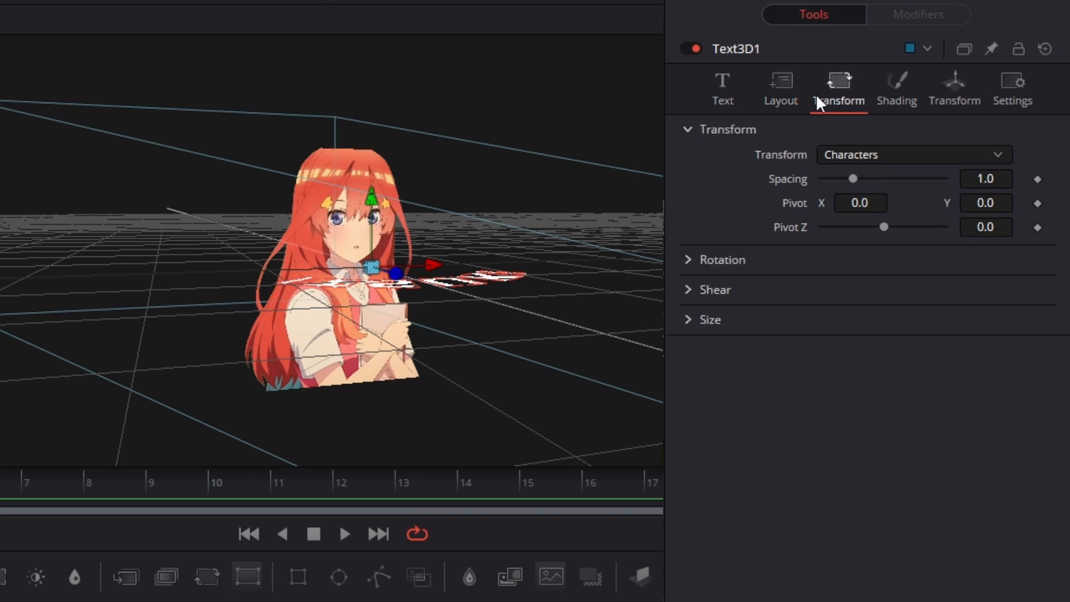
left_click(913, 154)
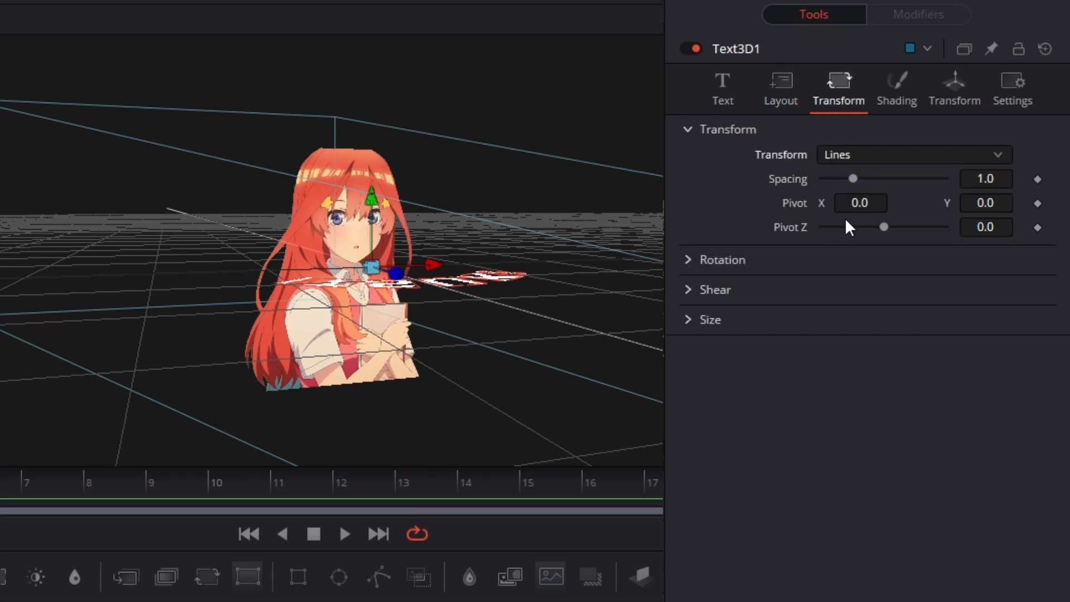
left_click(719, 259)
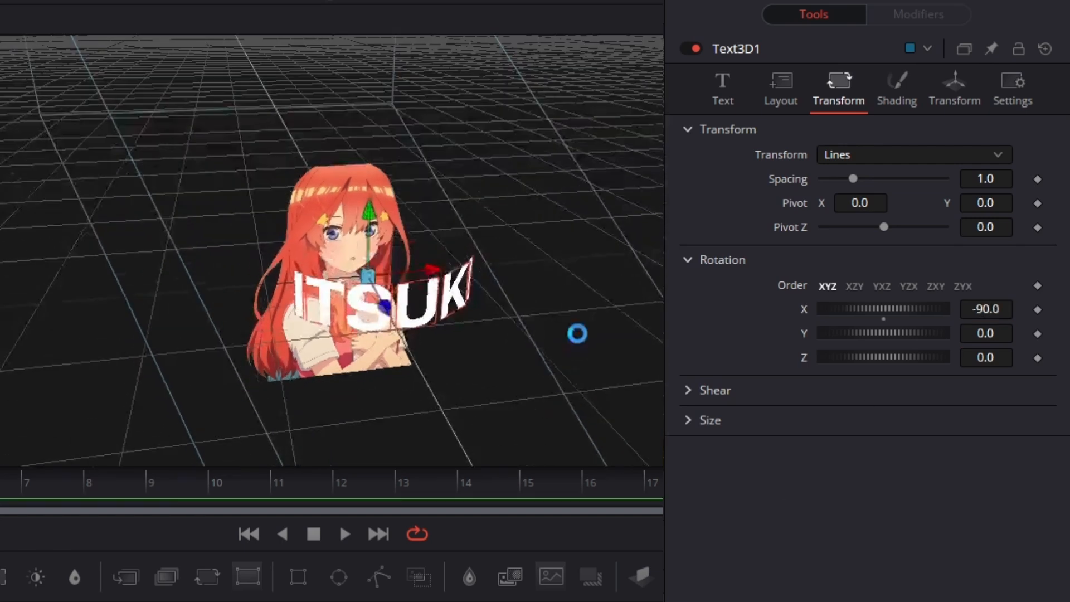
left_click(780, 89)
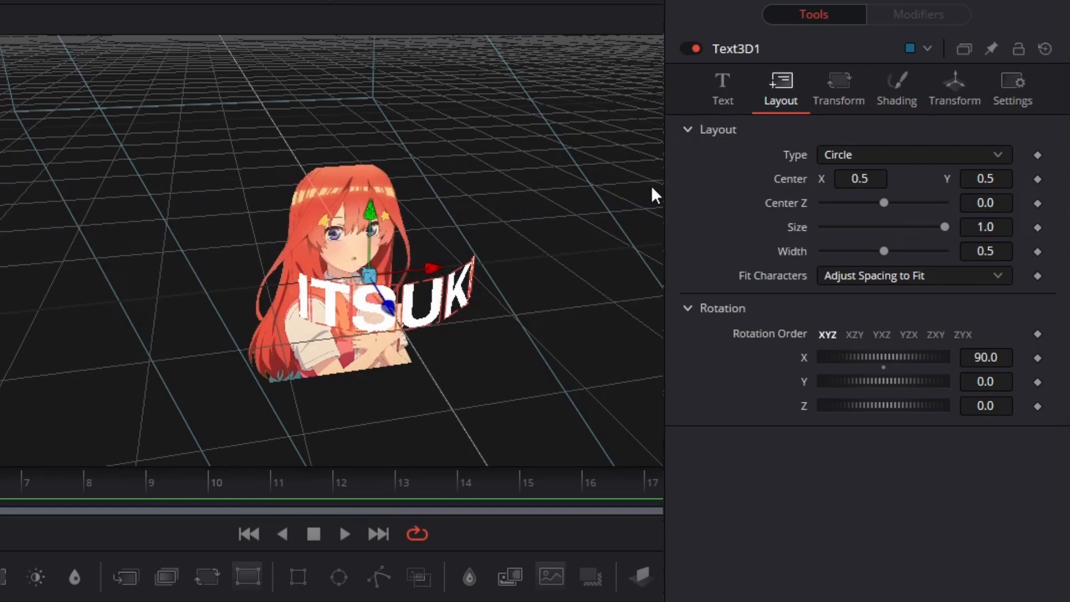
mouse_move(900, 253)
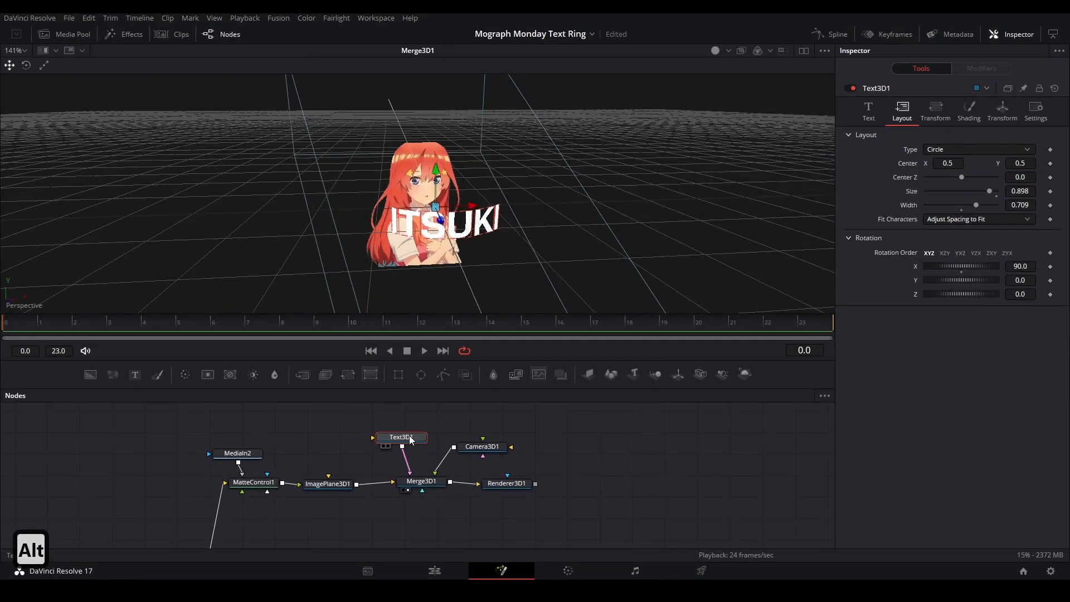
- Add a Transform 3D node after Text3D1, keyframe its Y rotation, and preview the spin
type("t")
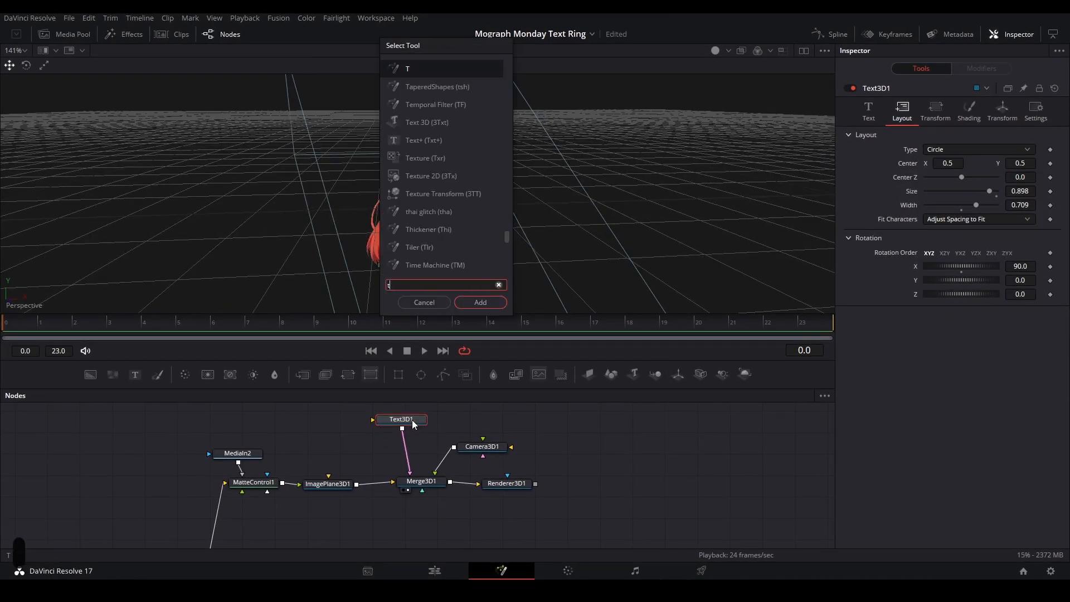
type("ransf")
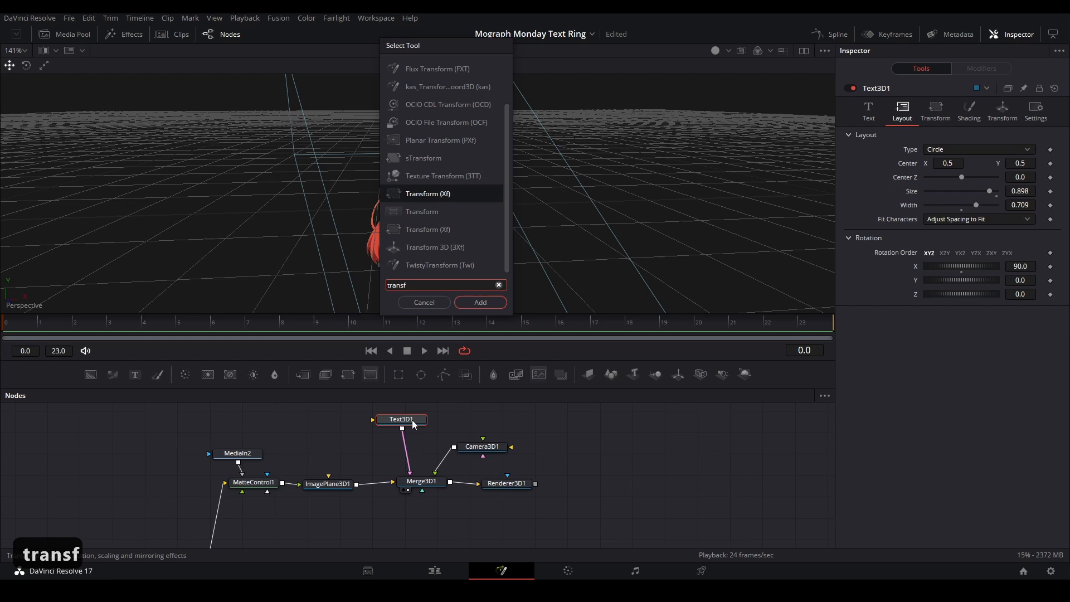
left_click(479, 302)
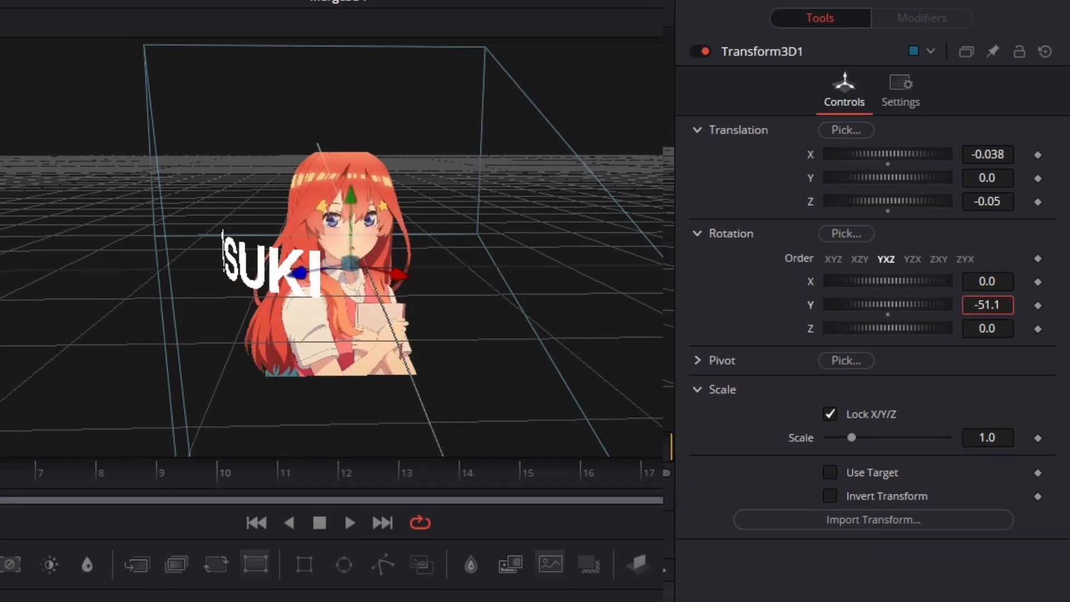
key("ctrl+z")
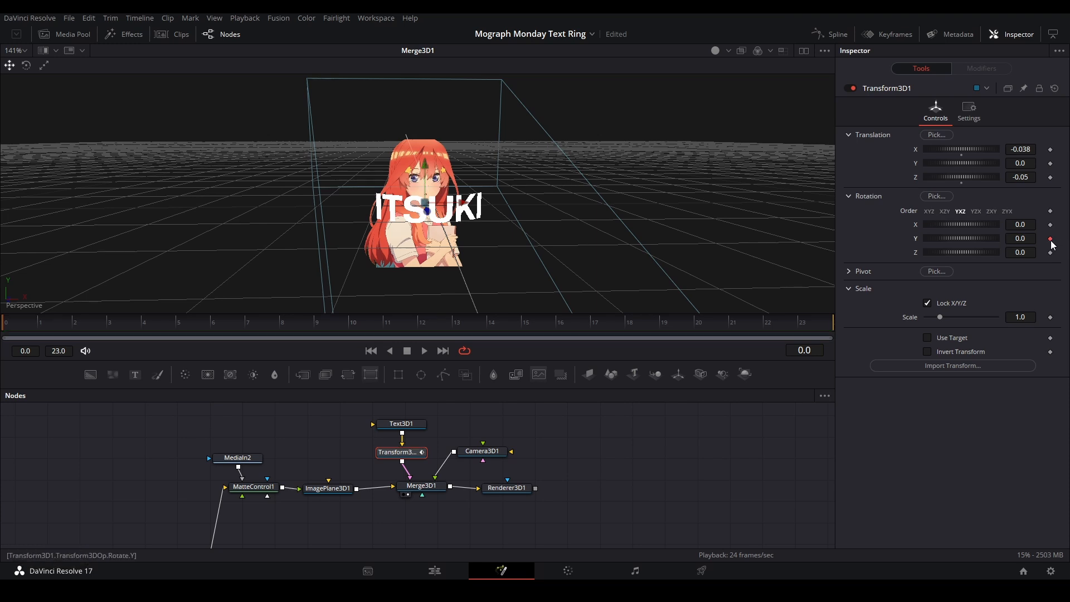
left_click(822, 329)
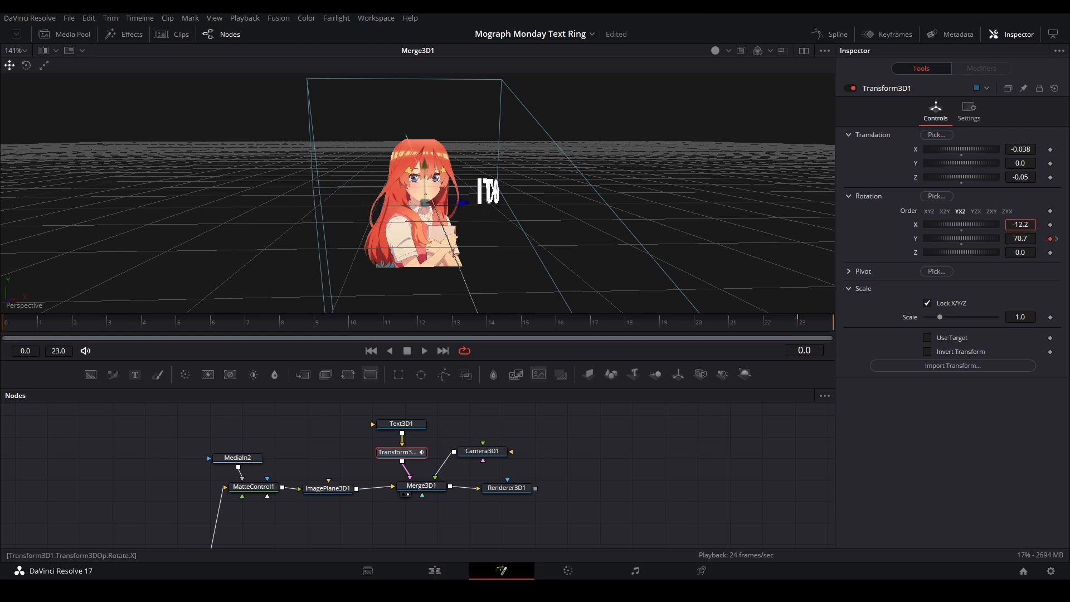
key("ctrl+z")
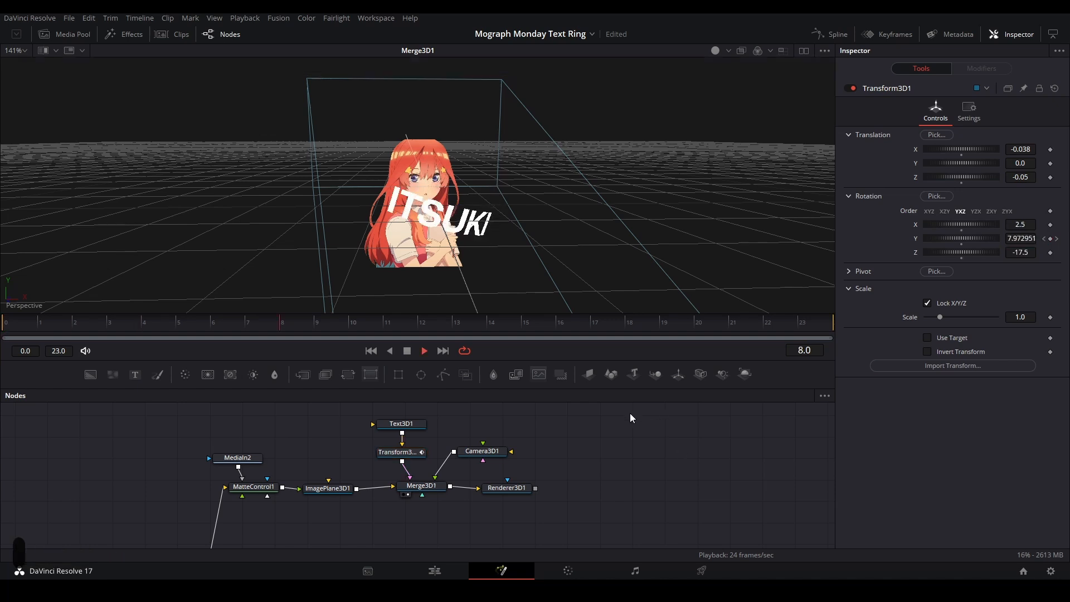
- Merge Renderer3D1 over MediaIn1 into MediaOut1 and save the project
left_click(506, 487)
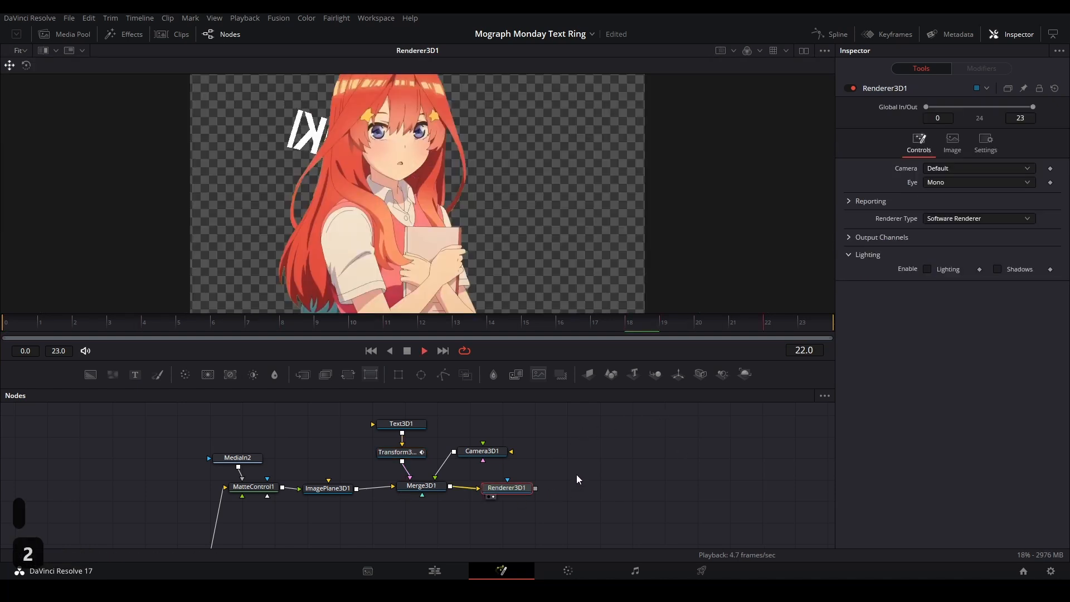
left_click(401, 424)
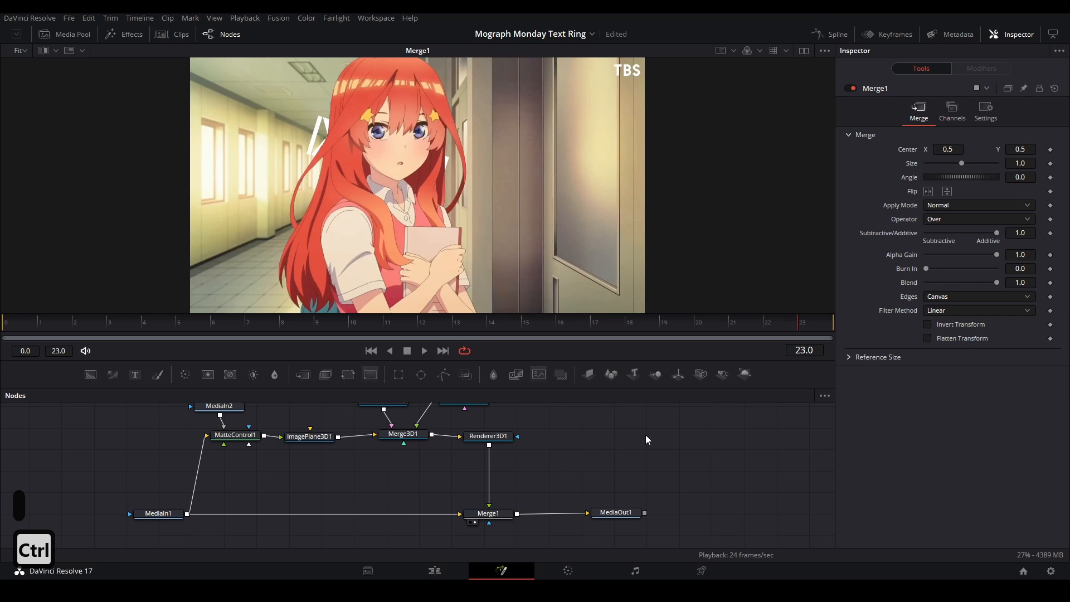
key("ctrl+s")
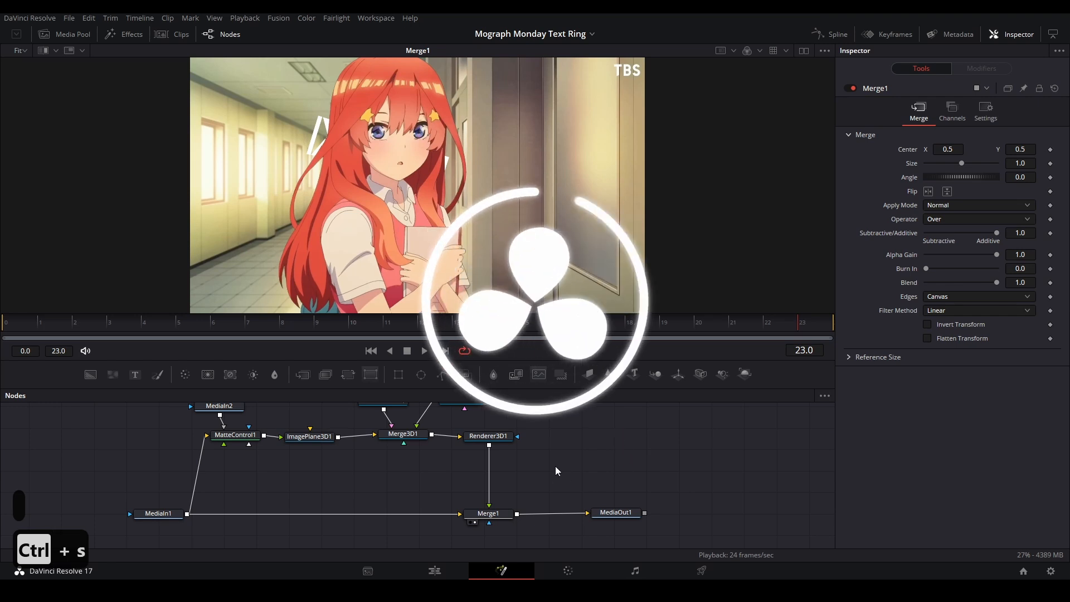